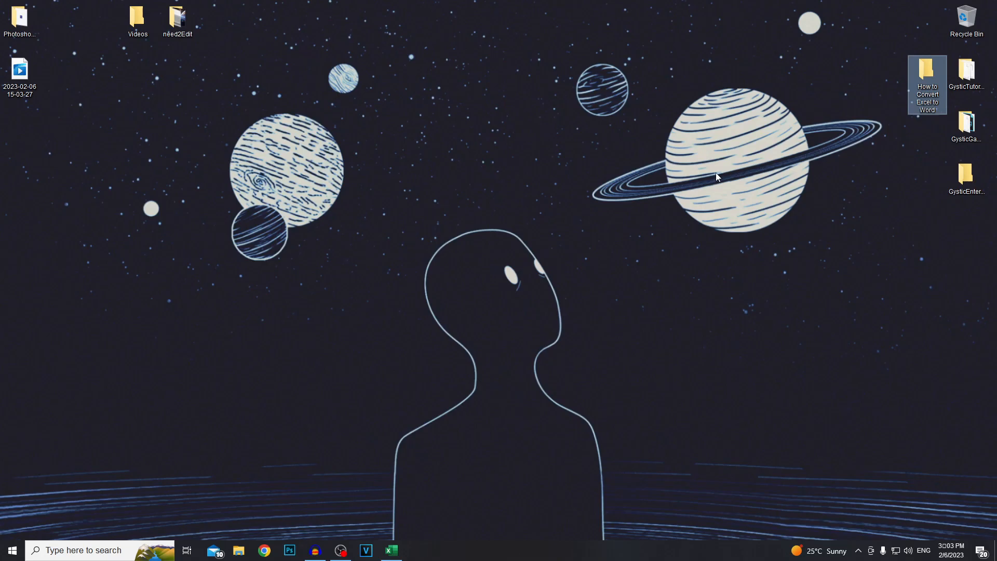
Load the loan amortization schedule workbook and choose Microsoft Print to PDF as the printer.
left_click(391, 550)
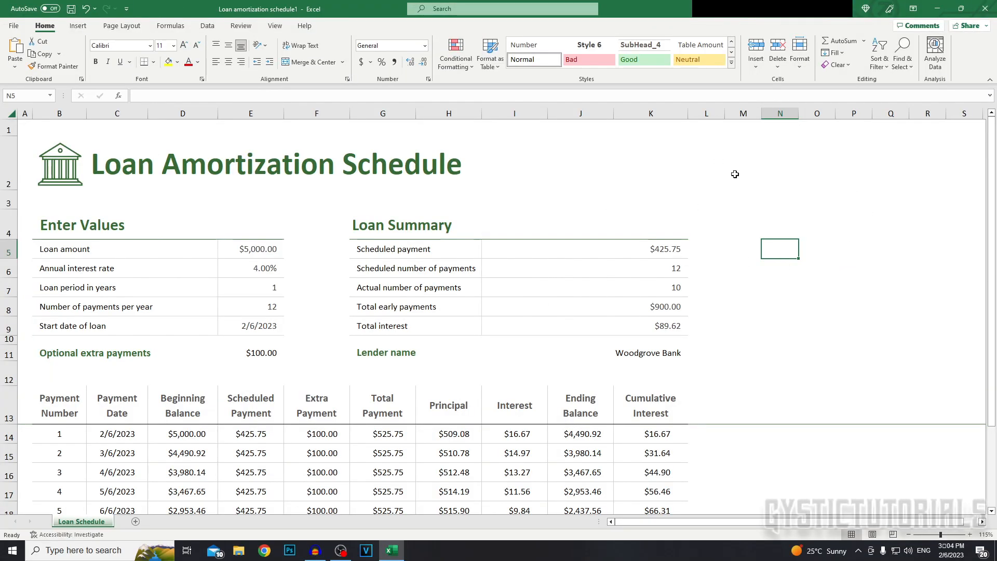
mouse_move(263, 142)
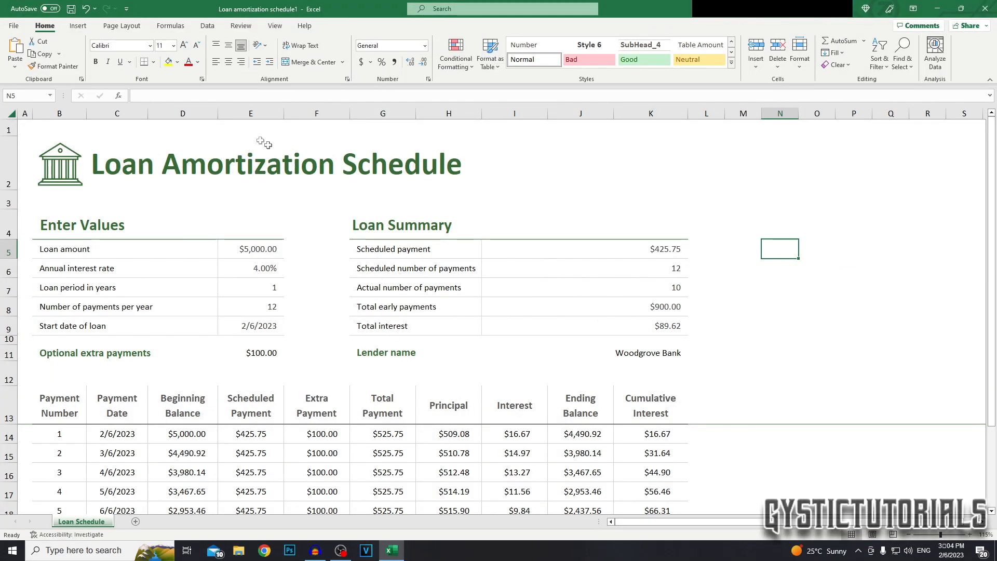
scroll("down", 3)
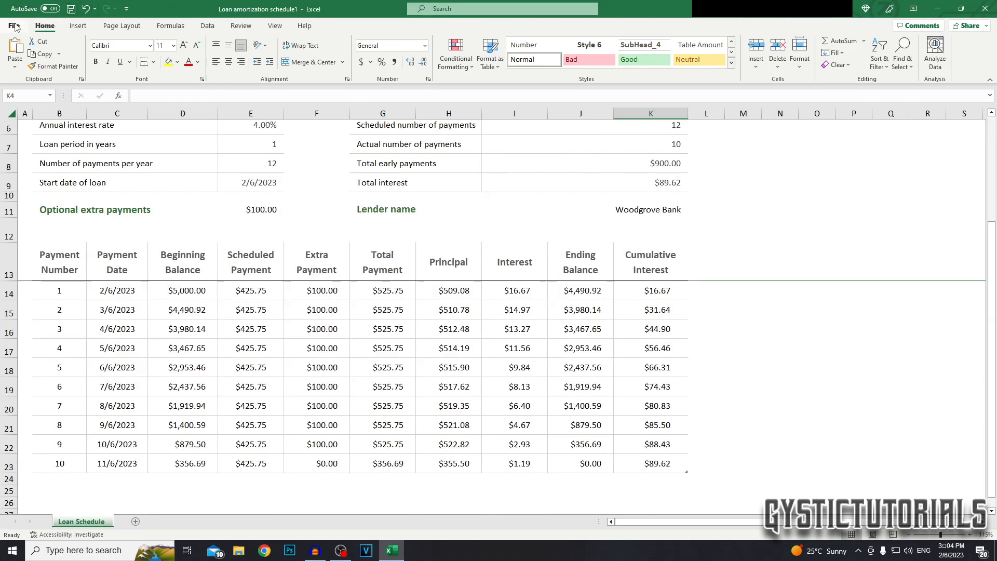
left_click(13, 25)
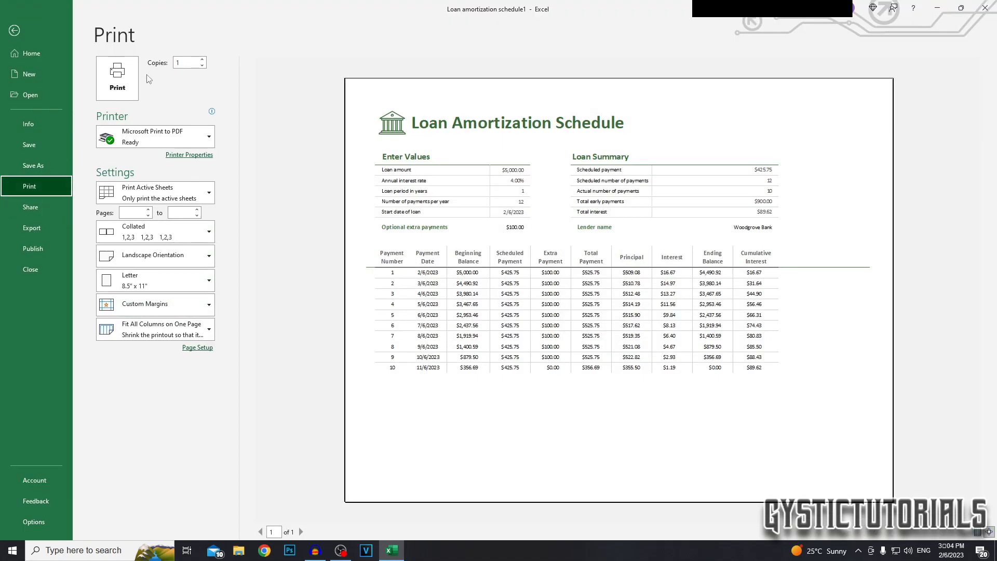
left_click(154, 136)
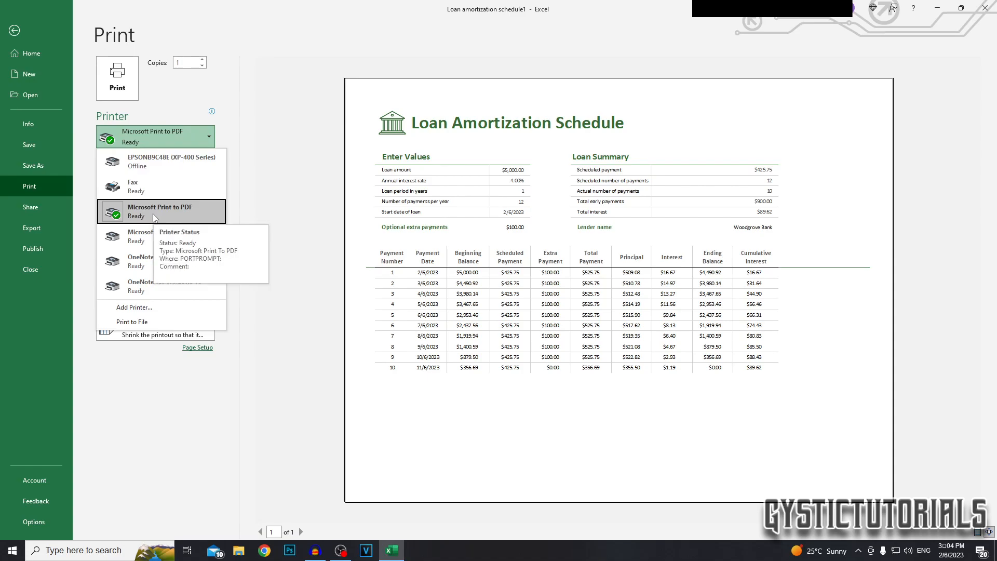
left_click(161, 211)
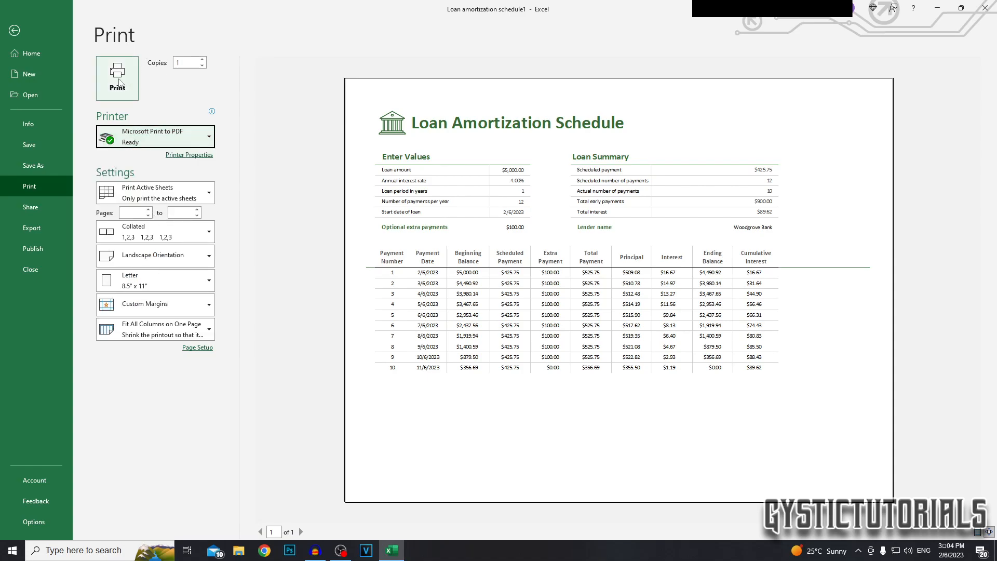
Print the schedule to a PDF on the Desktop and start browsing for it from Word.
left_click(117, 74)
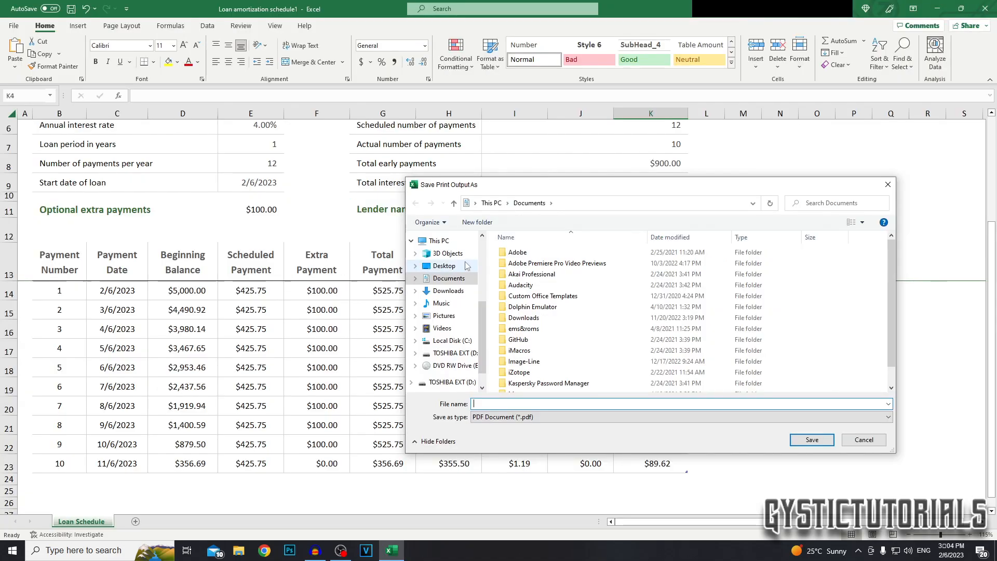
left_click(444, 265)
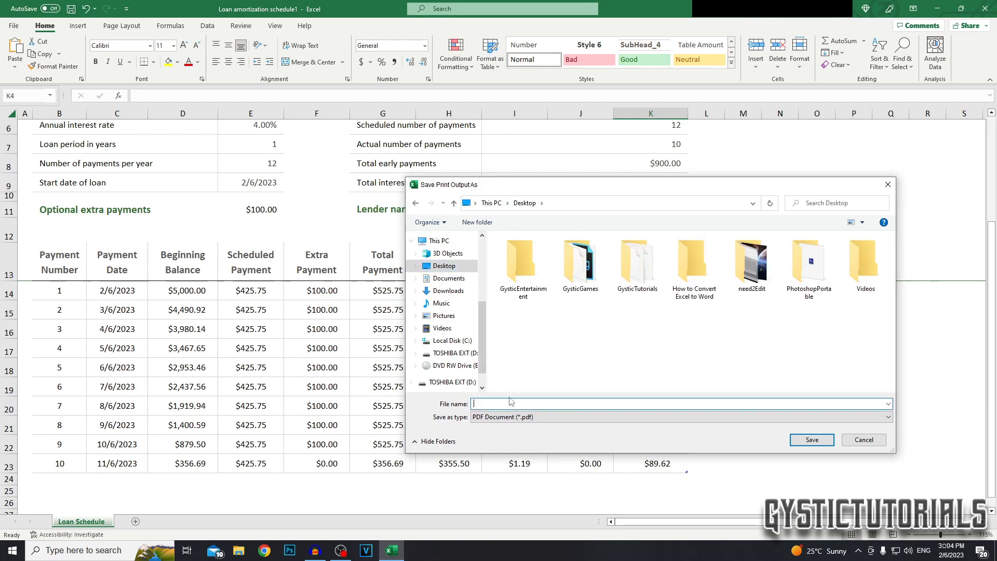
left_click(864, 440)
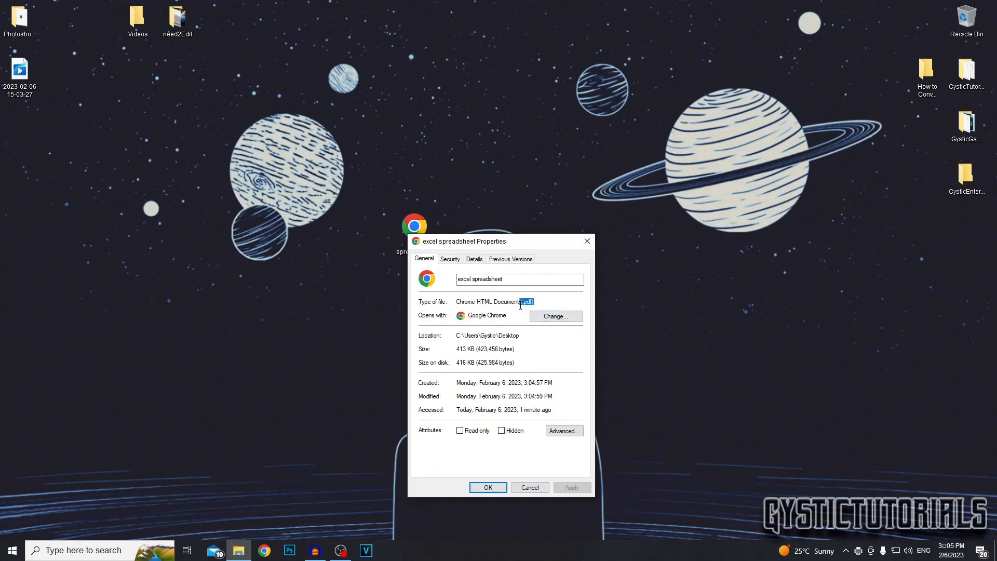
left_click(487, 487)
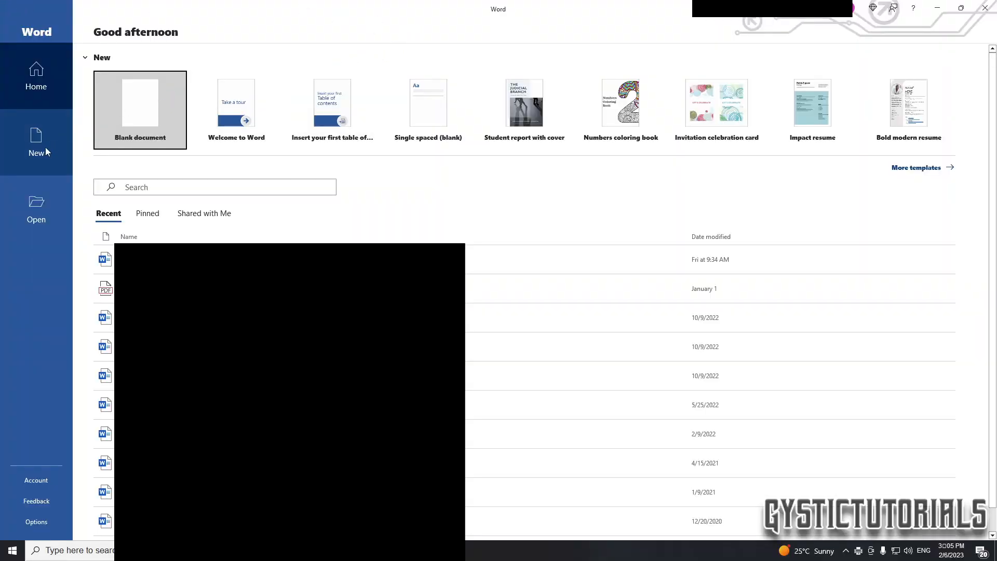
left_click(37, 209)
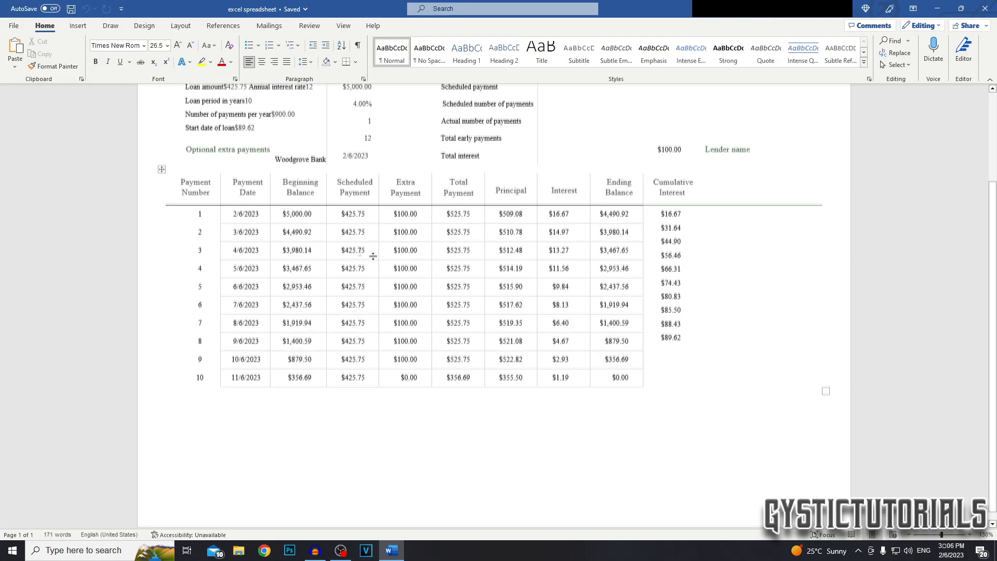
scroll("up", 3)
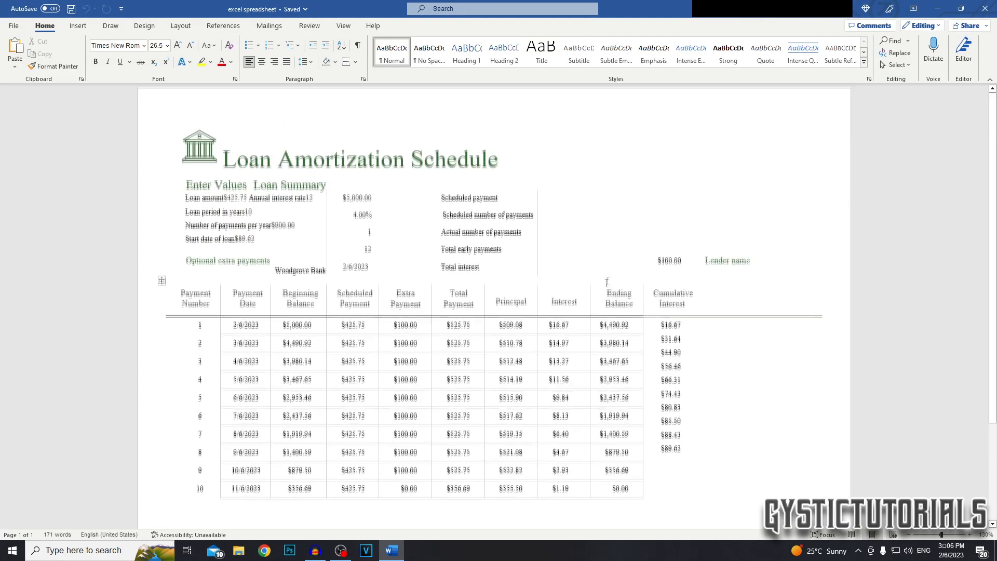
left_click(920, 25)
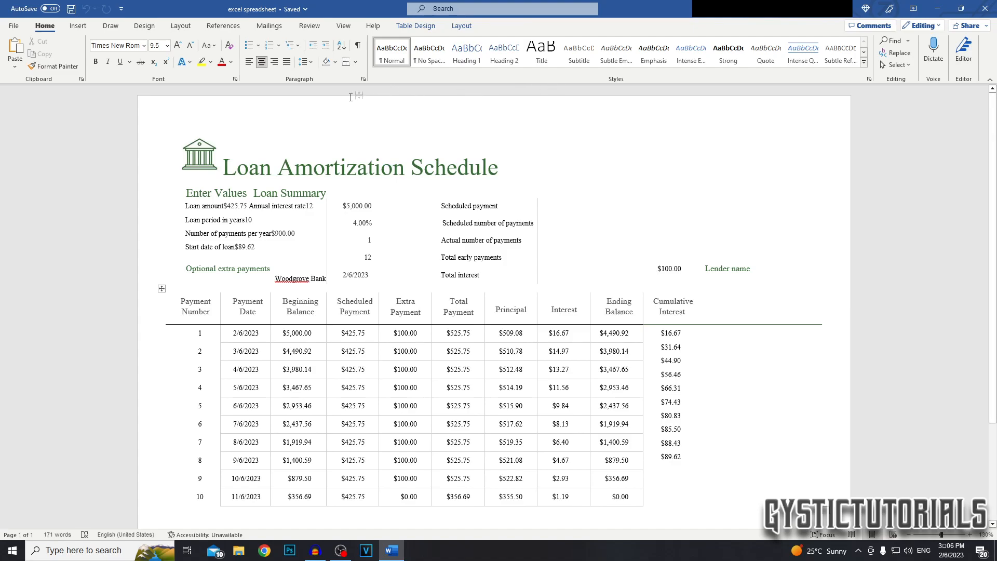
left_click(412, 183)
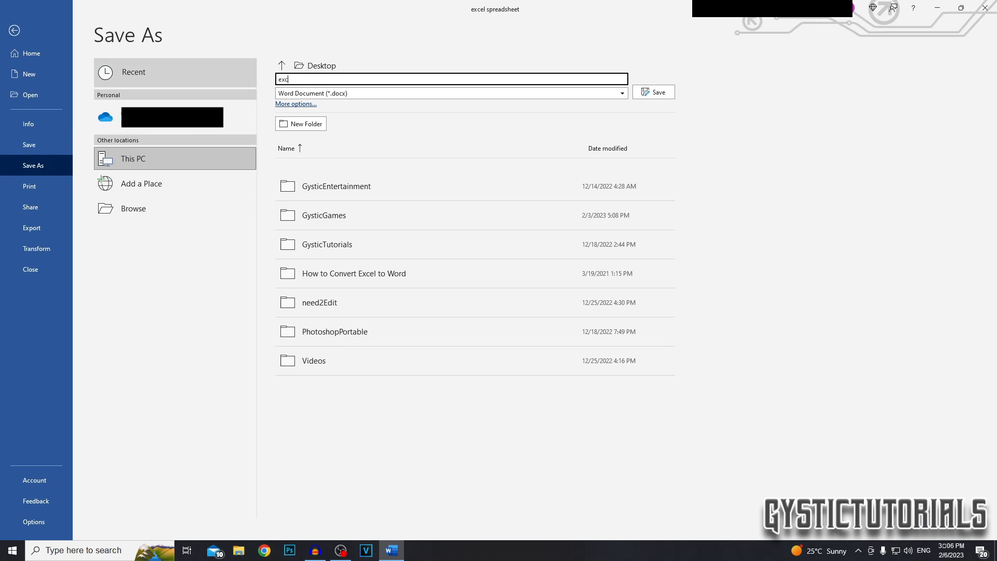
Save the converted schedule to the Desktop as 'excel_spreadsheet.docx' and reopen the saved file.
type("excel_spreadsheet")
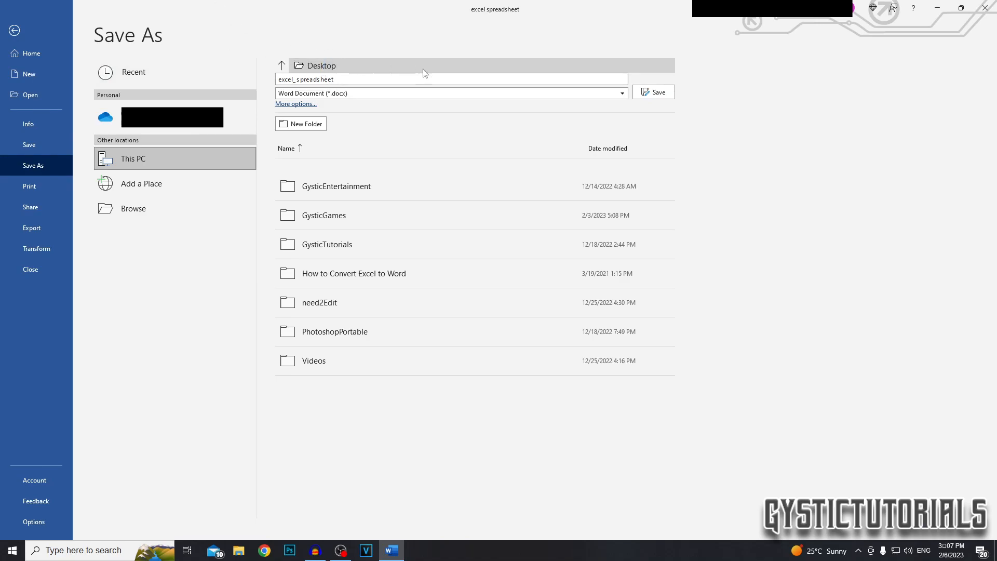
left_click(295, 104)
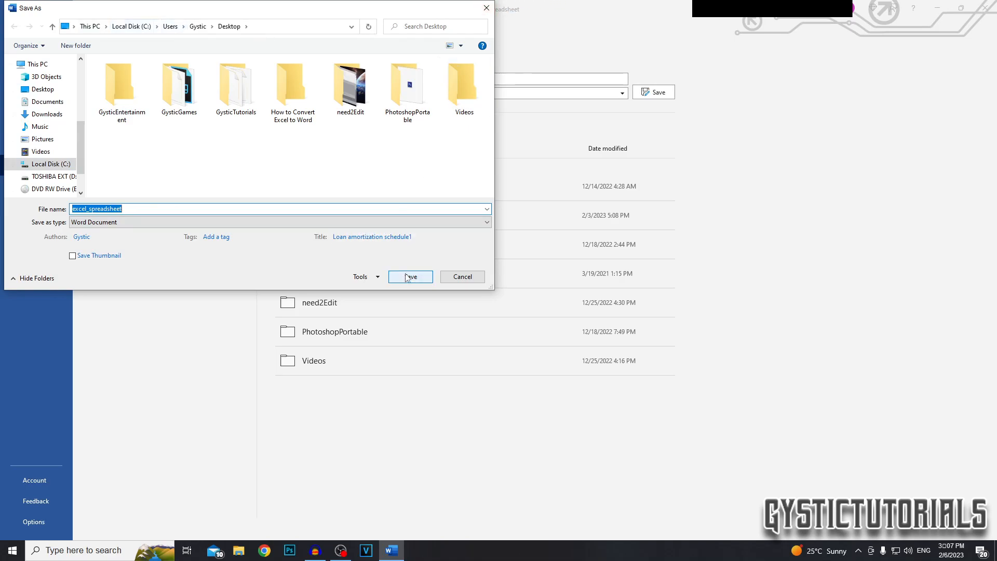
left_click(409, 276)
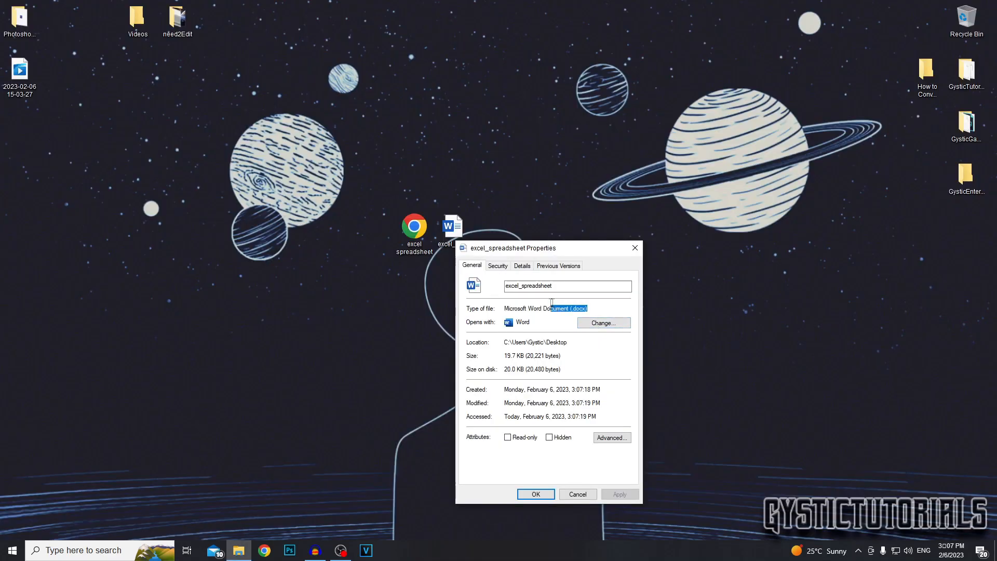
left_click(576, 493)
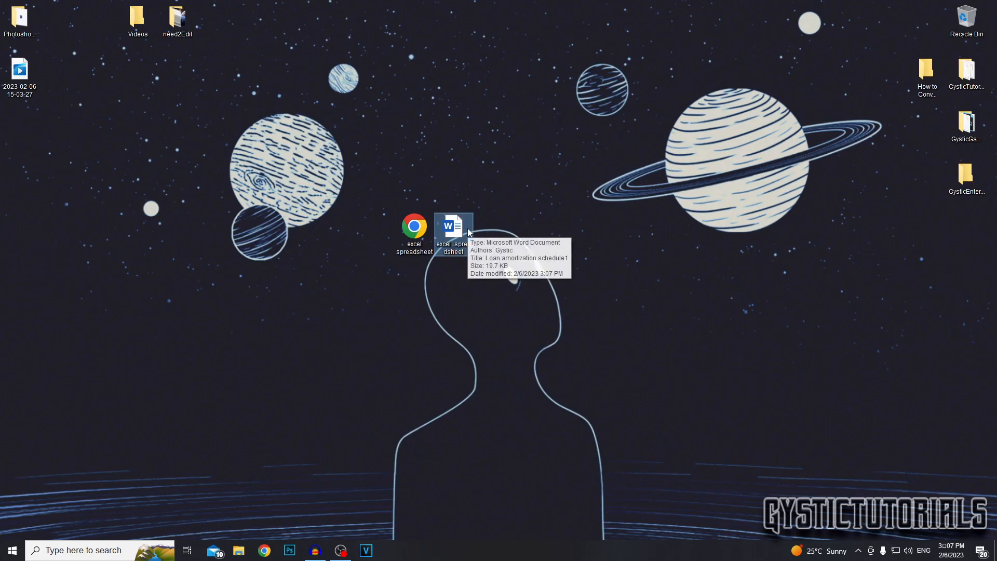
double_click(453, 227)
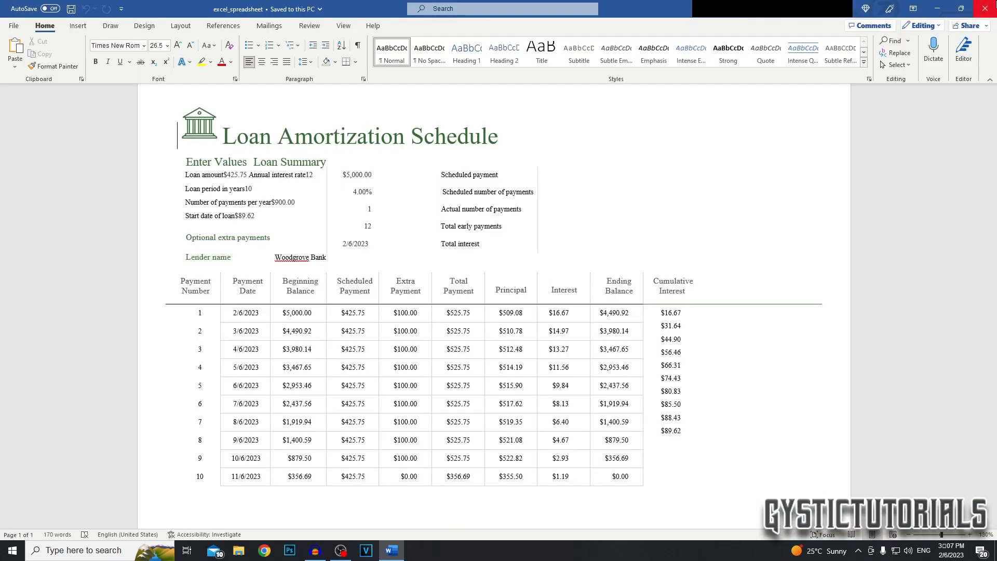
mouse_move(987, 8)
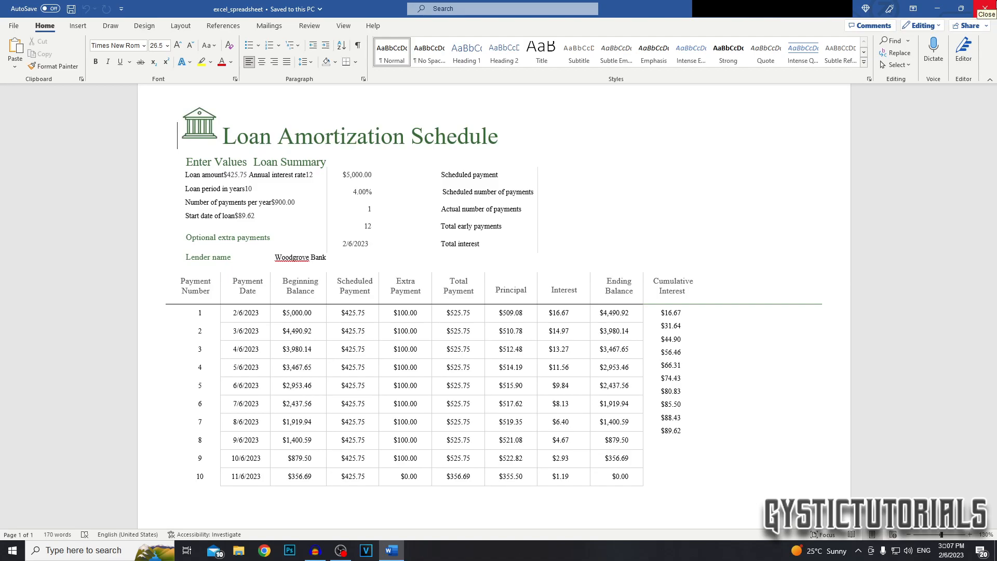